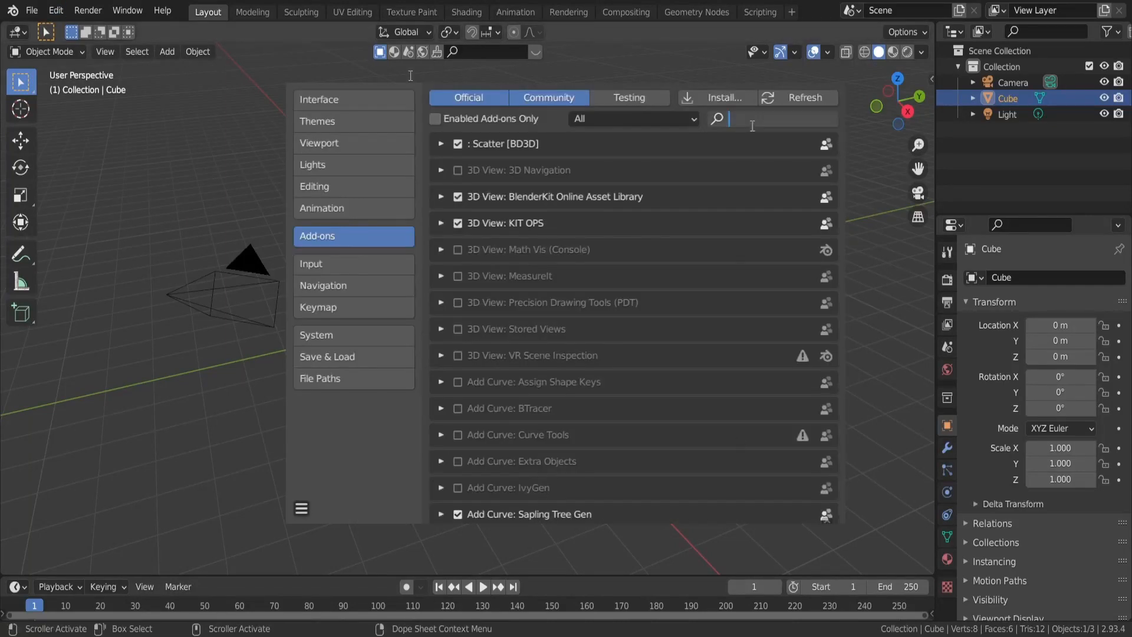
# - Search the add-ons list for 'disco' to find the Discombobulator add-on
pyautogui.write('disco')
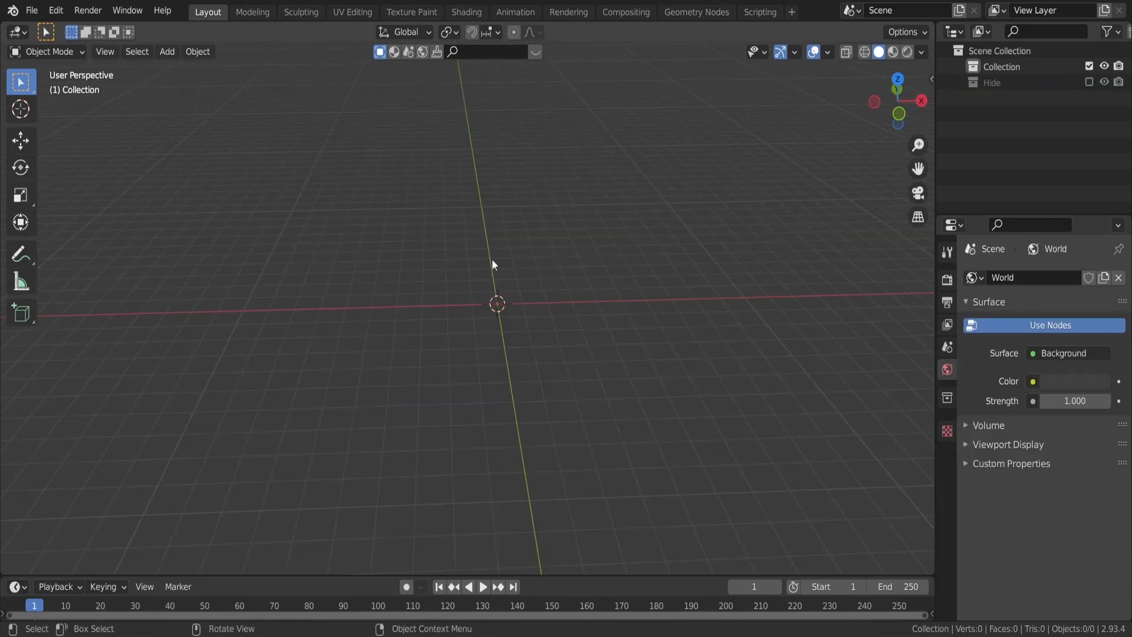
# - Add a plane and subdivide its face with 2 cuts into a nine-face grid
pyautogui.click(167, 51)
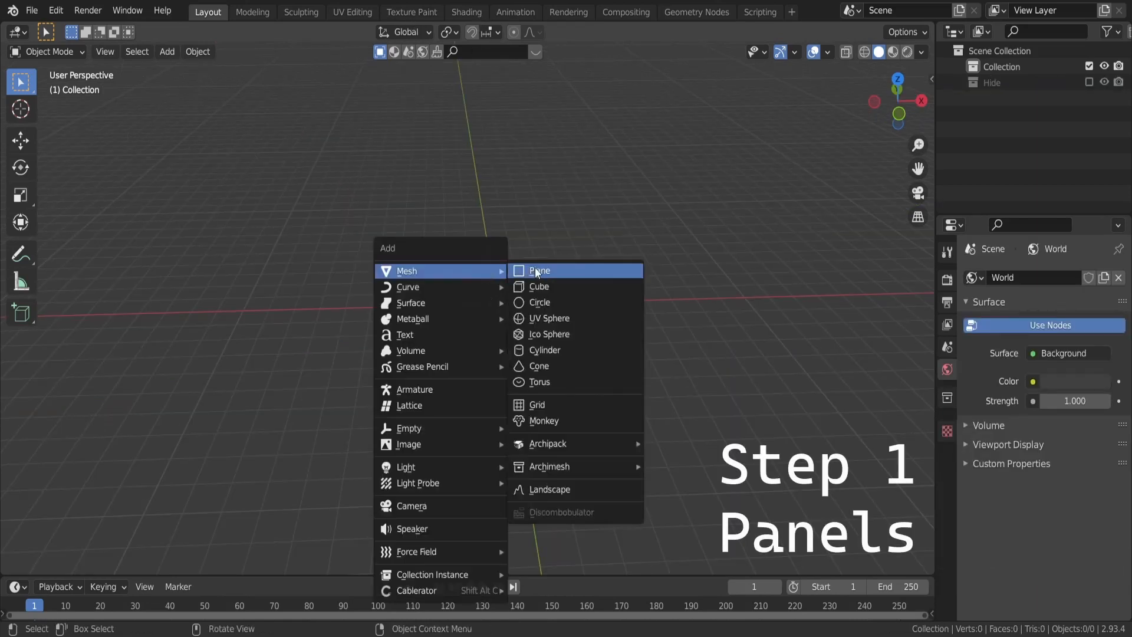
pyautogui.click(539, 270)
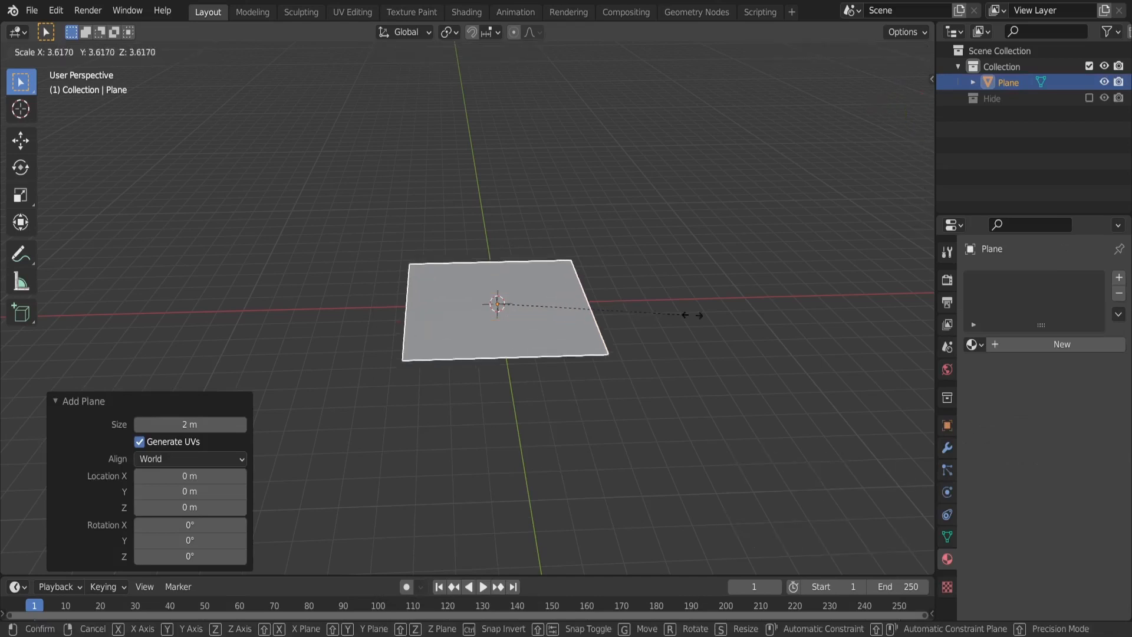
pyautogui.rightClick(480, 304)
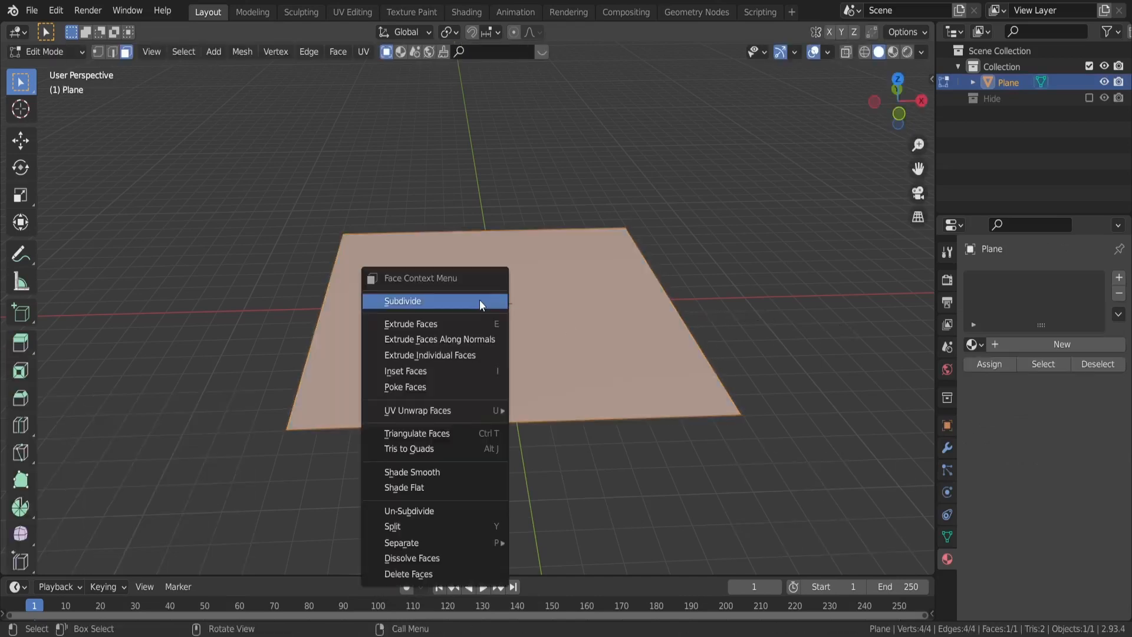
pyautogui.click(401, 300)
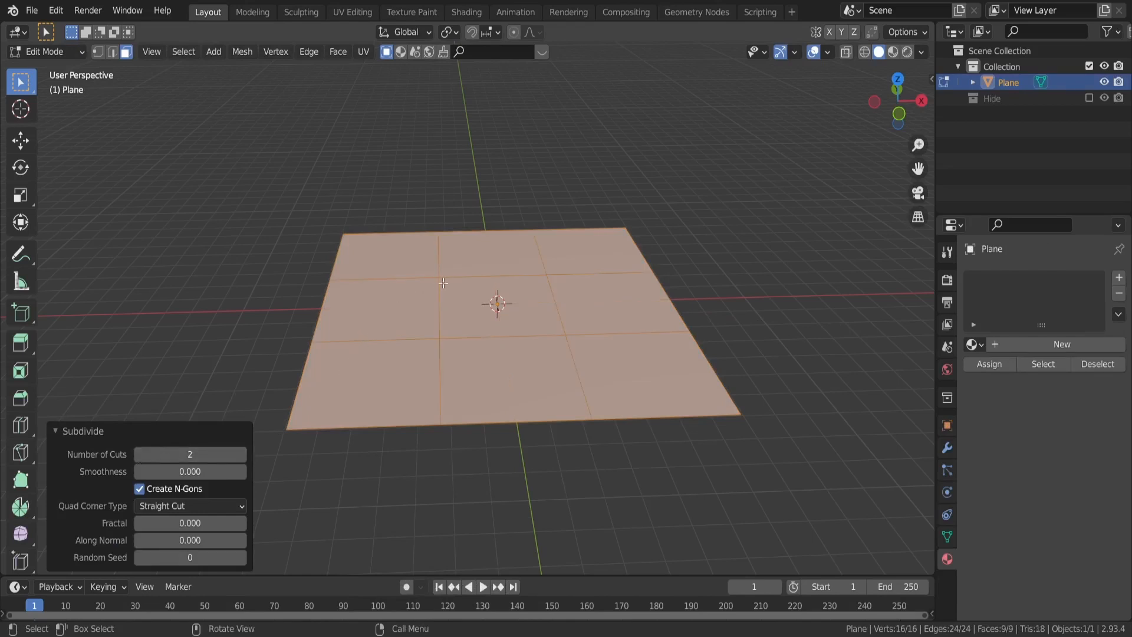
# - Launch the Discombobulator from the Add > Mesh list for the subdivided plane
pyautogui.click(213, 52)
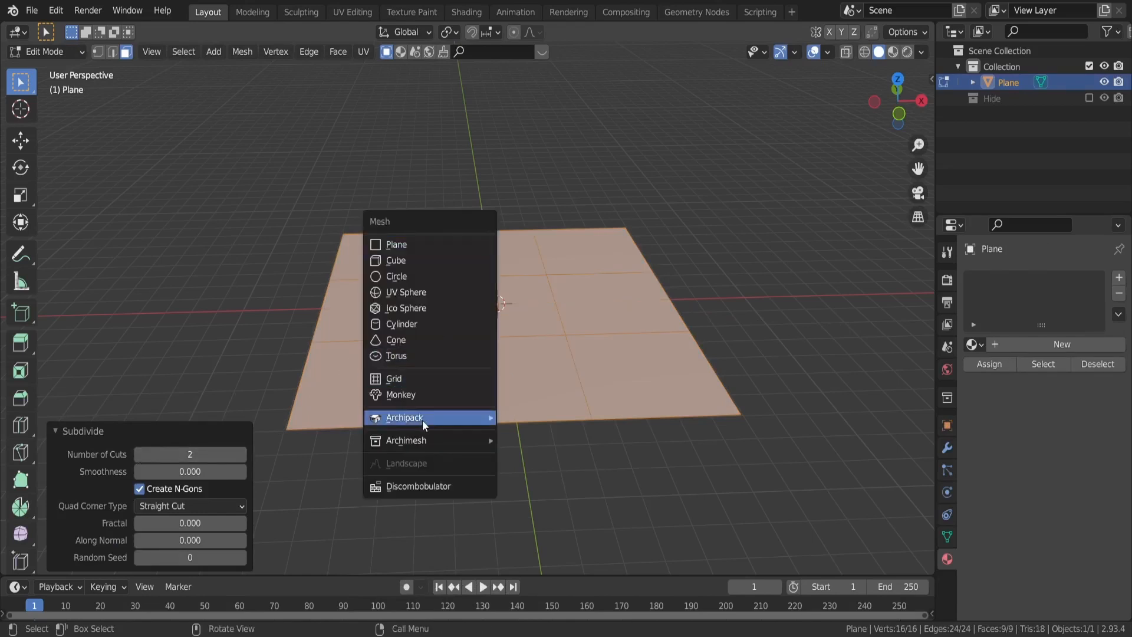
pyautogui.moveTo(425, 486)
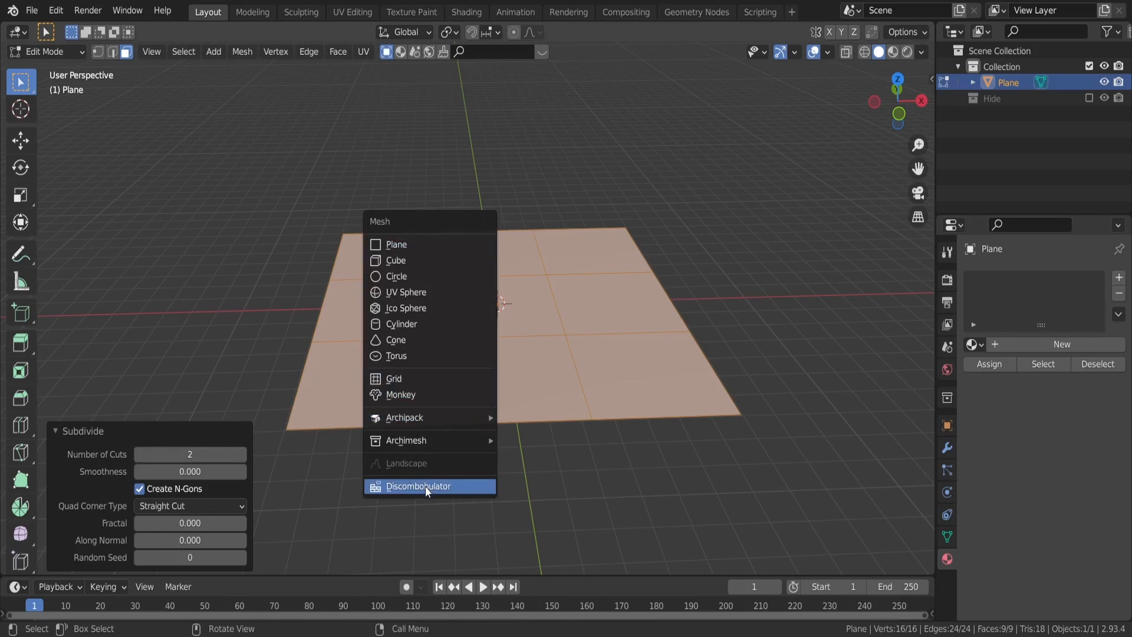
pyautogui.click(418, 485)
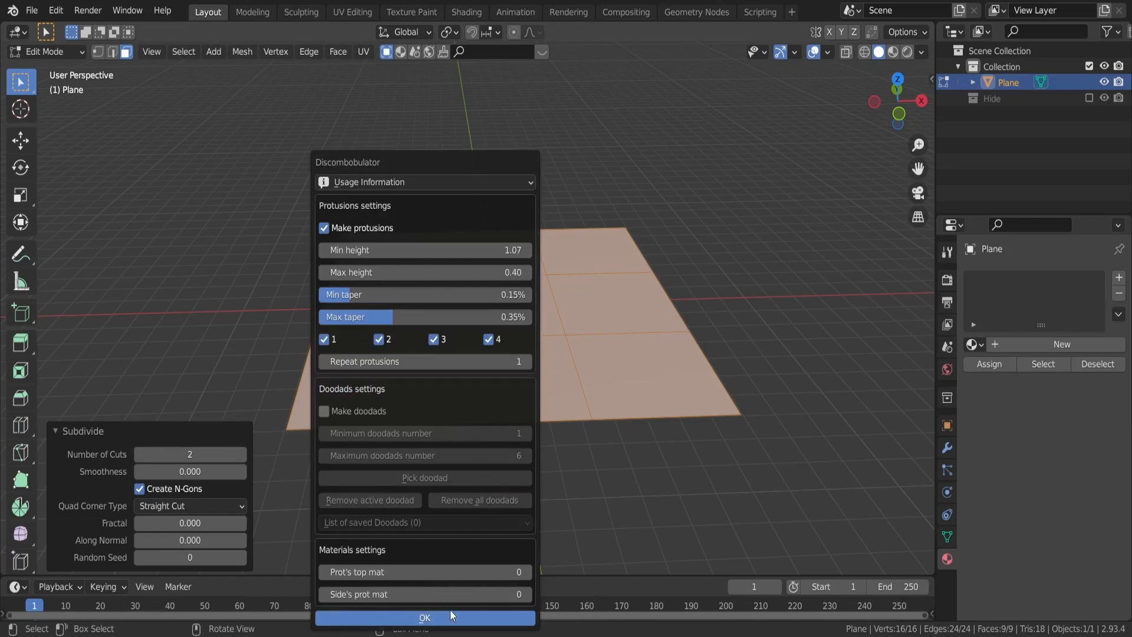
# - Generate protrusions on the plane, raise their minimum height and repeat them 2 times
pyautogui.click(425, 618)
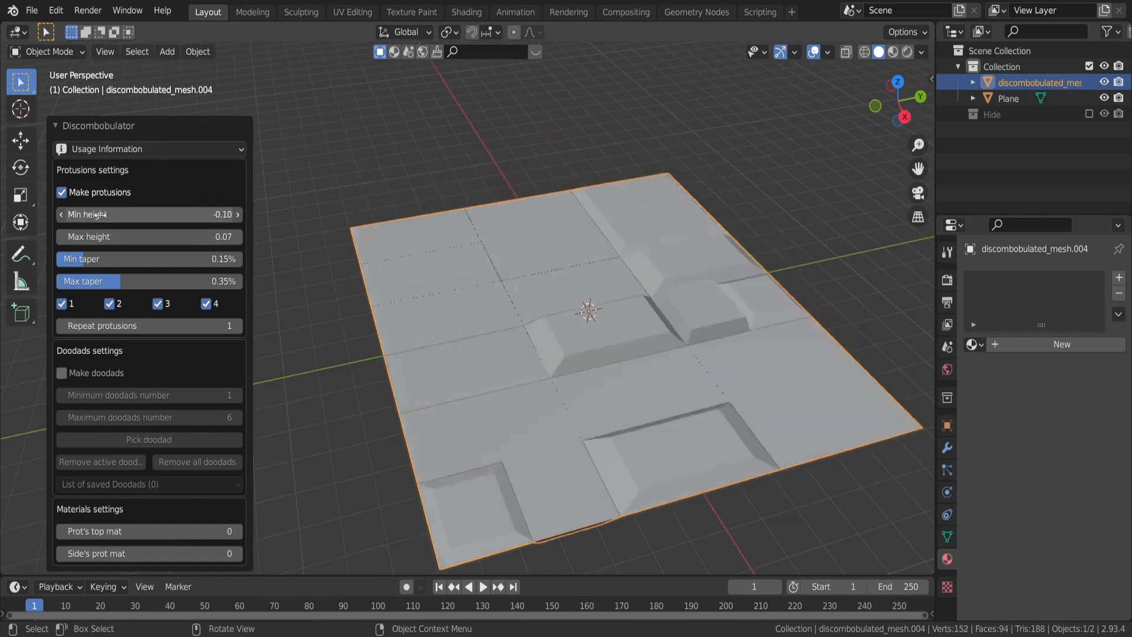
pyautogui.moveTo(108, 215); pyautogui.dragTo(217, 215)
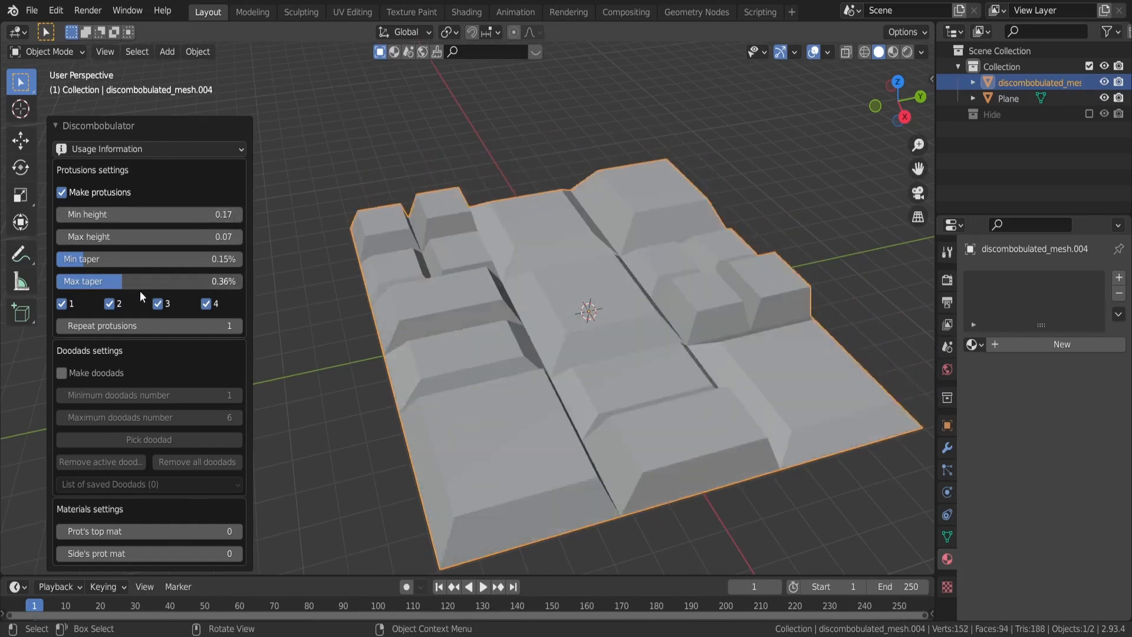
pyautogui.click(234, 331)
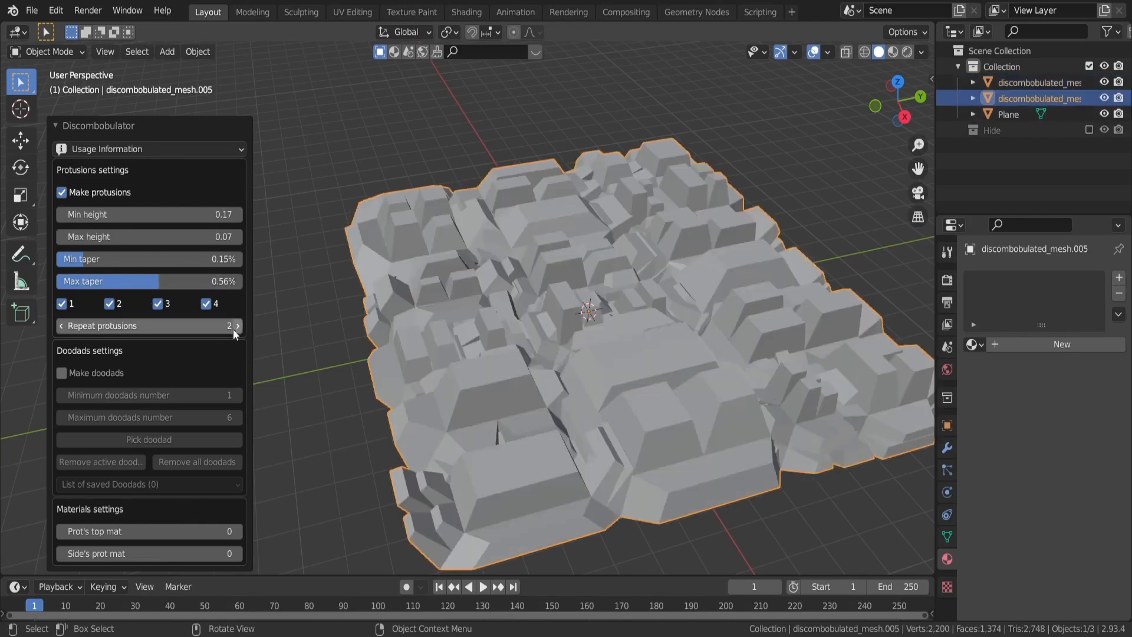
# - Create a second discombobulated sheet and float it above the block-covered panel
pyautogui.click(61, 325)
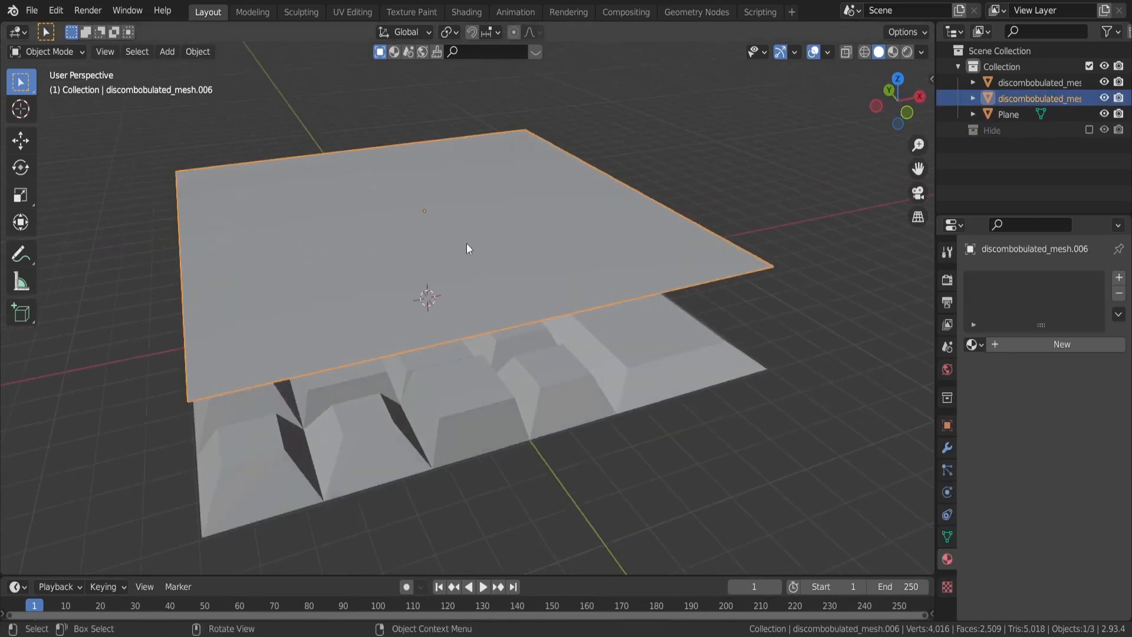
# - Give the upper panel a Wireframe modifier with Crease Edges and a Simple Subdivision Surface at level 2
pyautogui.press('Tab')
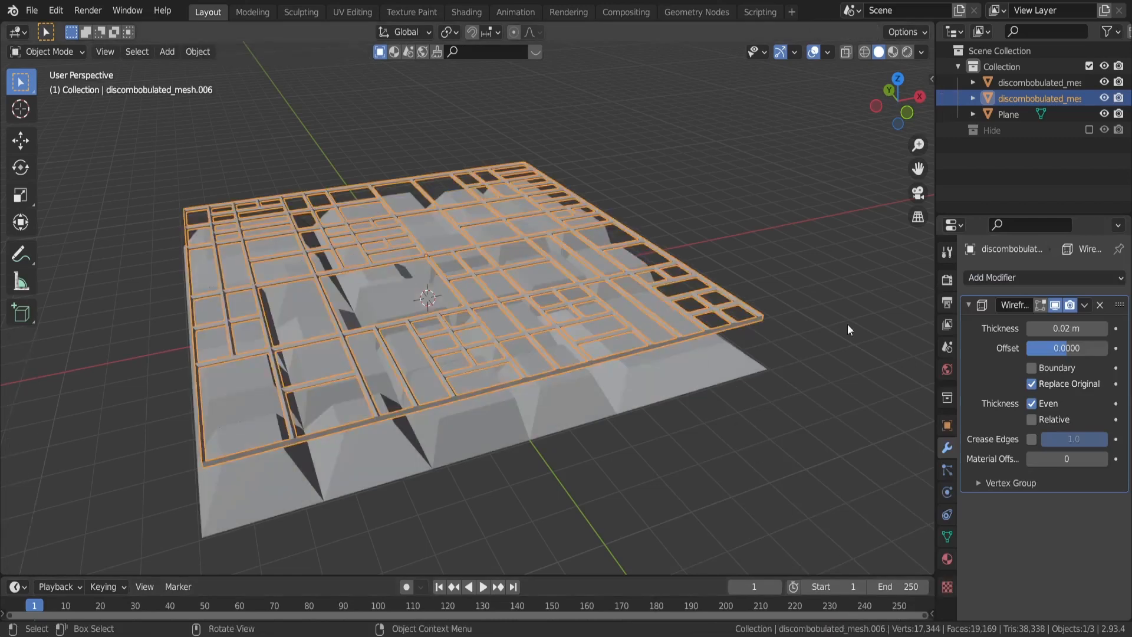
pyautogui.click(995, 277)
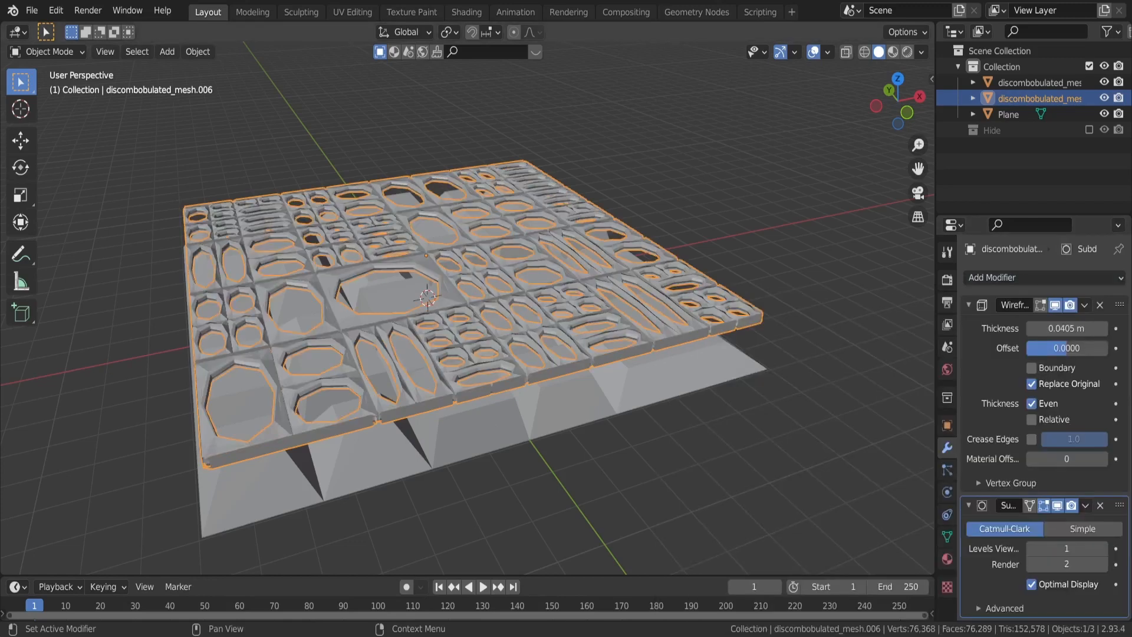
pyautogui.moveTo(708, 382)
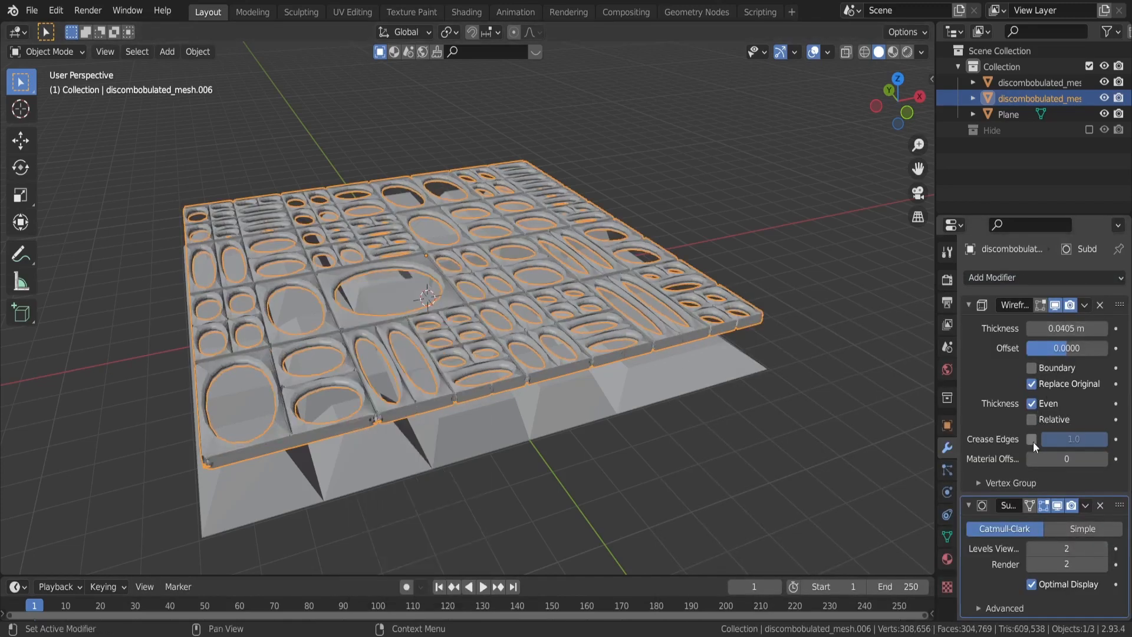
pyautogui.click(1032, 439)
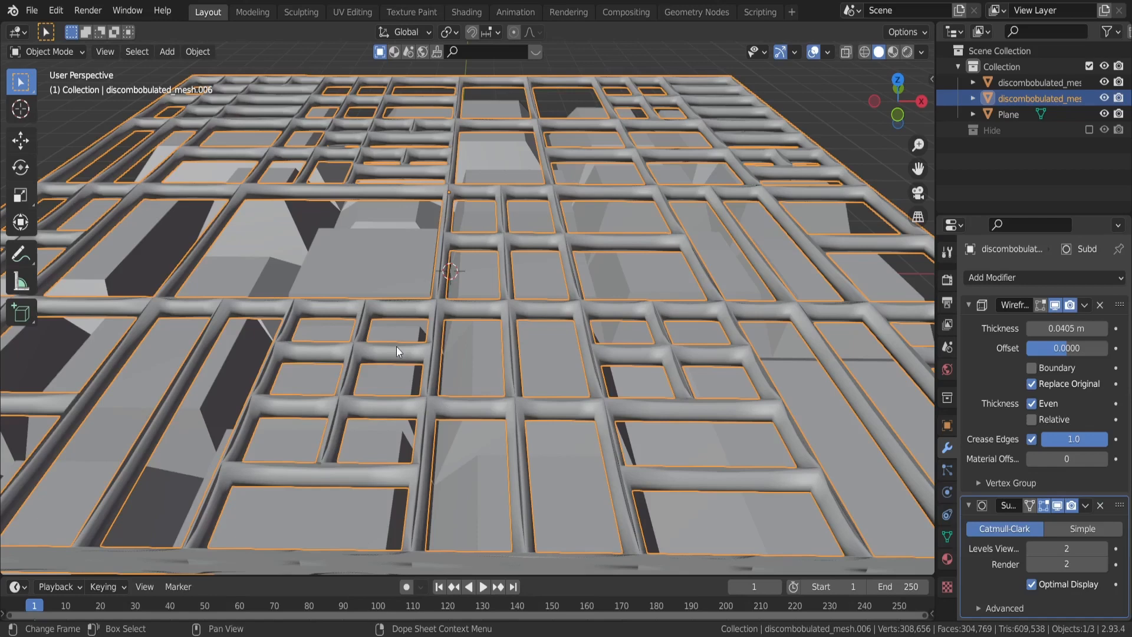
pyautogui.click(1082, 528)
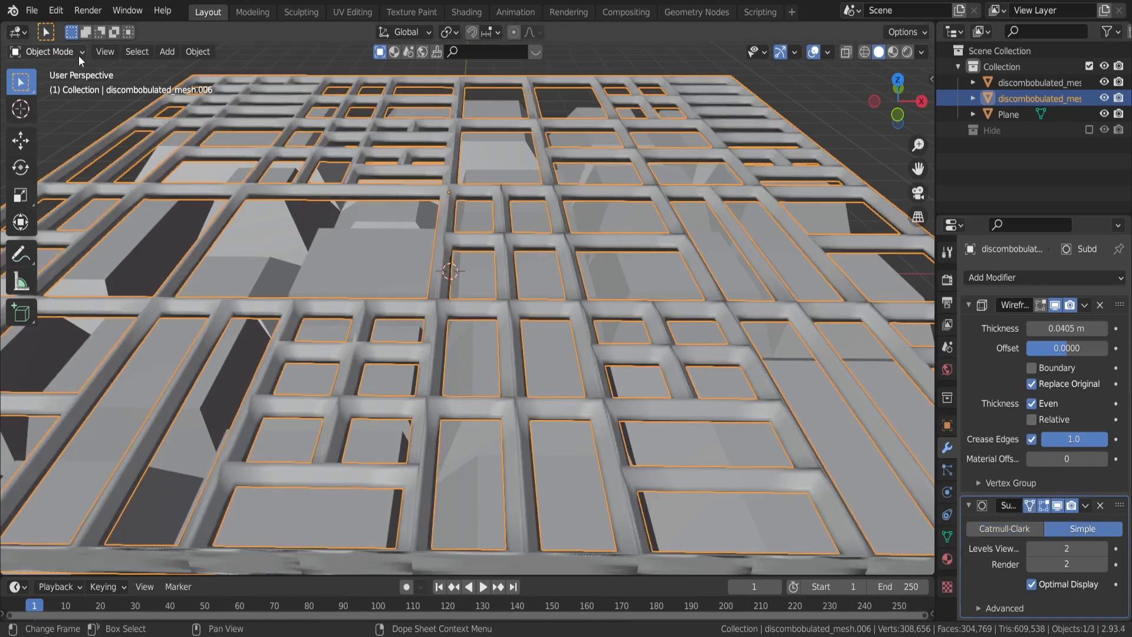
# - Merge the upper panel's duplicate vertices by distance, then return to Object Mode
pyautogui.click(242, 52)
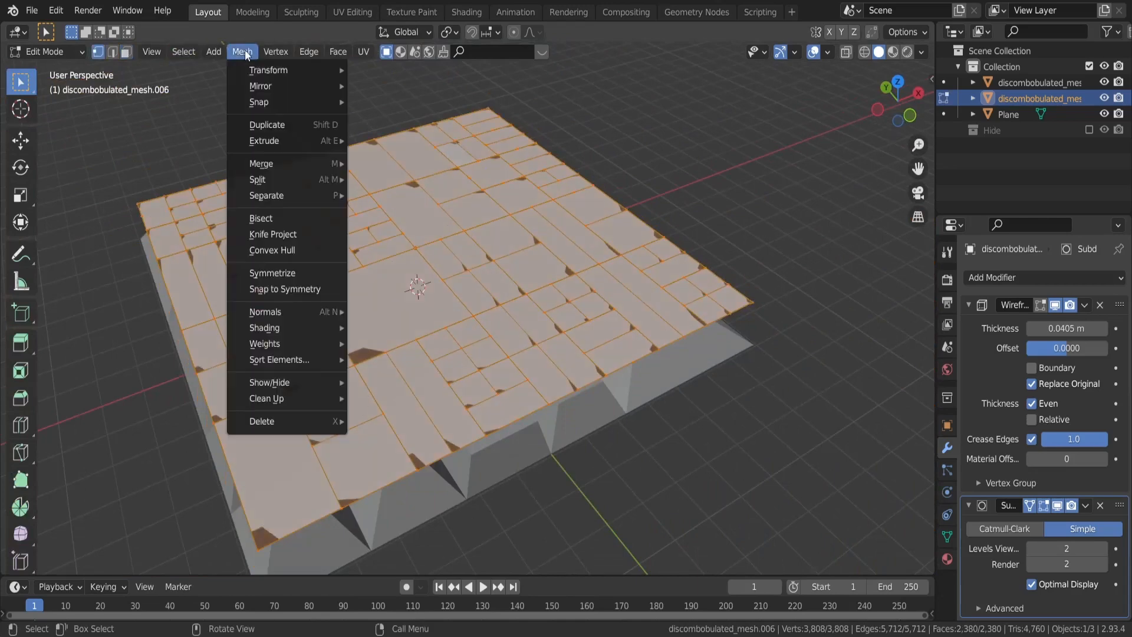
pyautogui.click(261, 164)
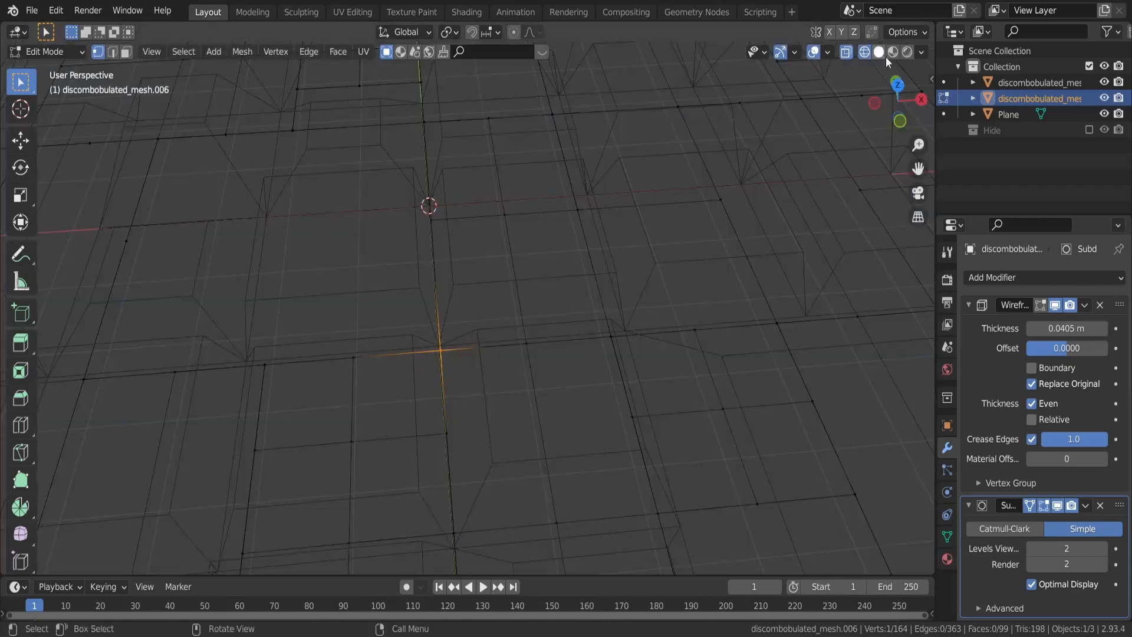
pyautogui.press('Tab')
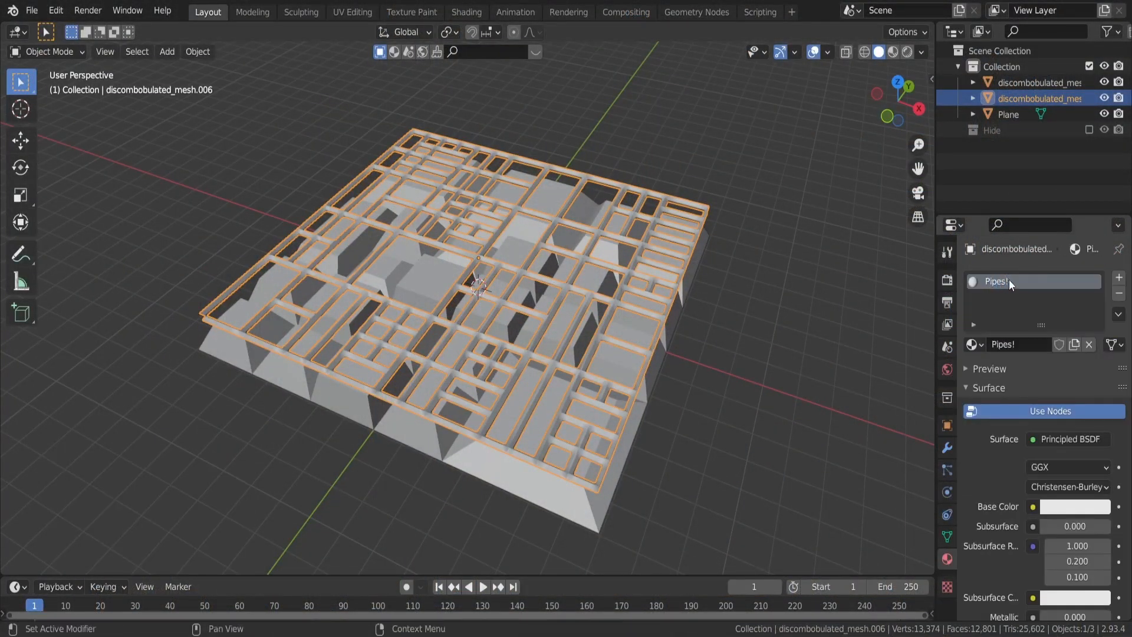
# - Assign the Pipes! material with the industrial pipe photo, then move to the UV Editing workspace
pyautogui.click(466, 12)
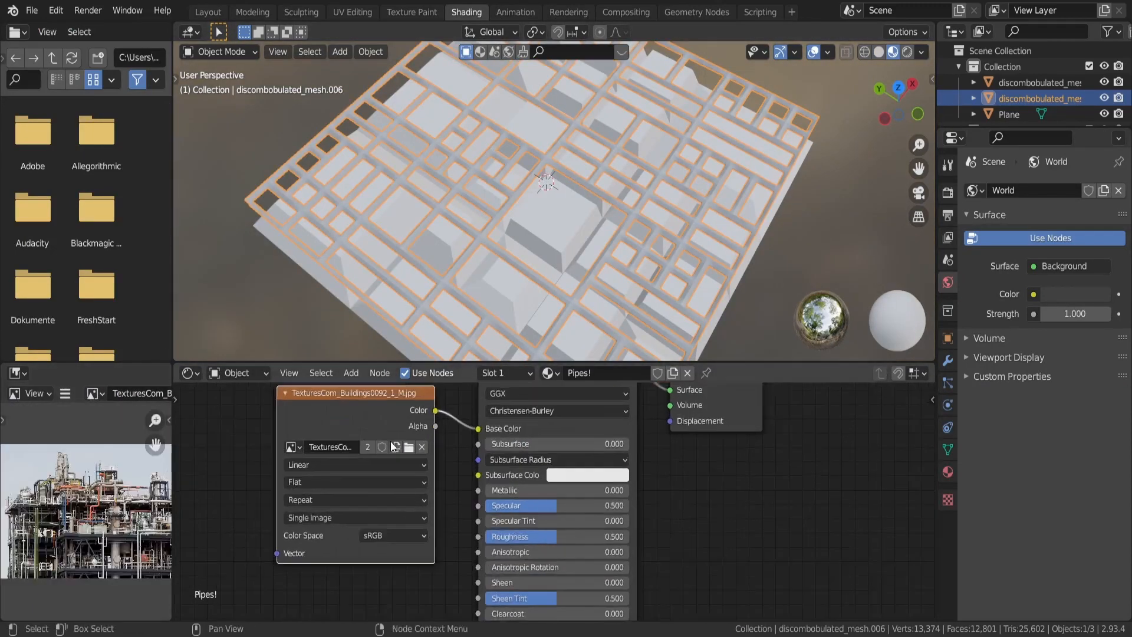
pyautogui.click(352, 12)
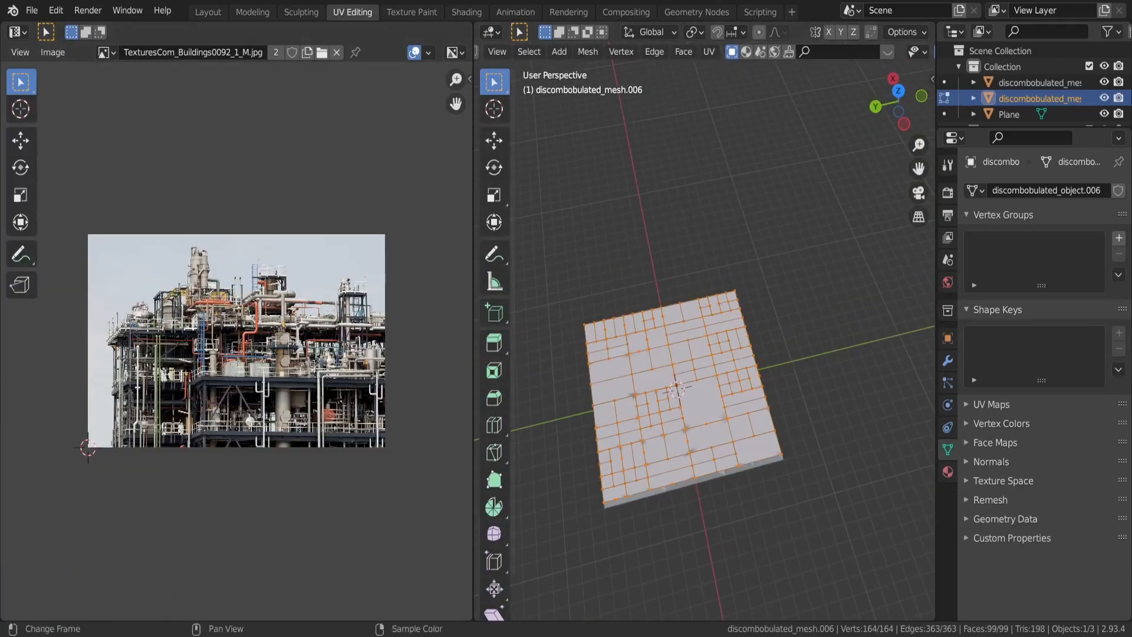
# - From top view, cube-project and view-project the panels' UVs onto the pipe photo, then return to Layout
pyautogui.click(707, 51)
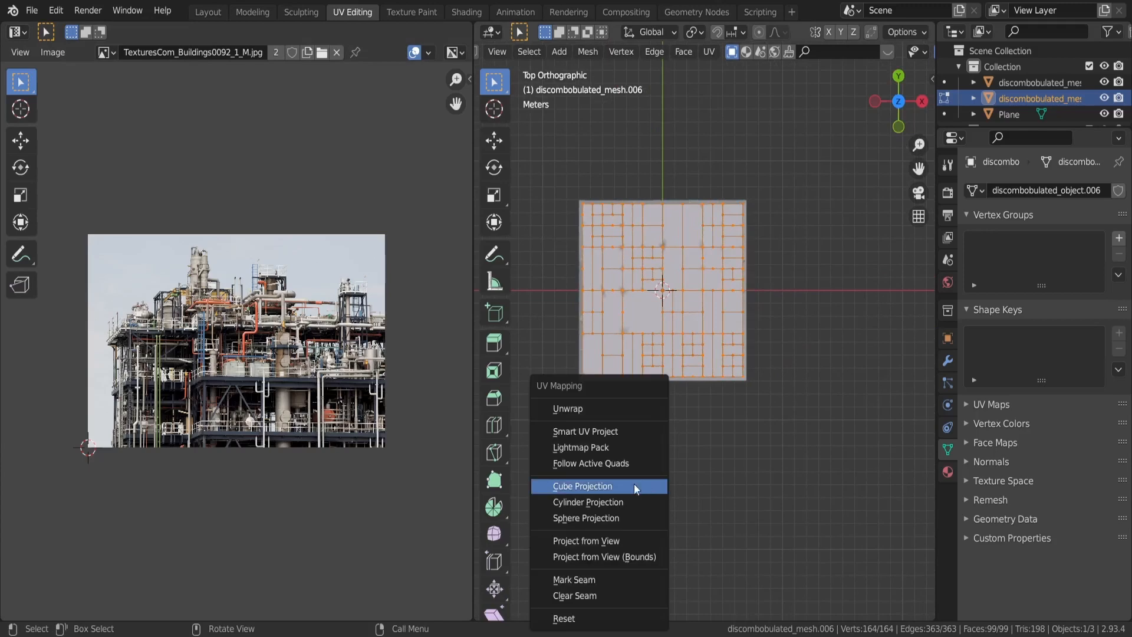
pyautogui.click(583, 486)
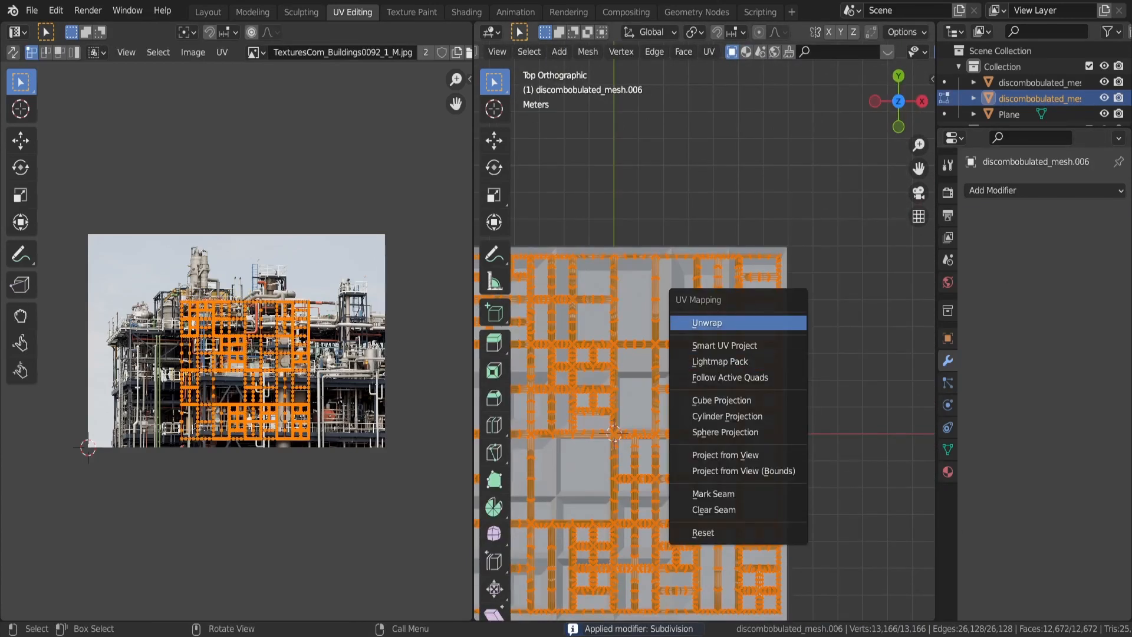
pyautogui.click(707, 323)
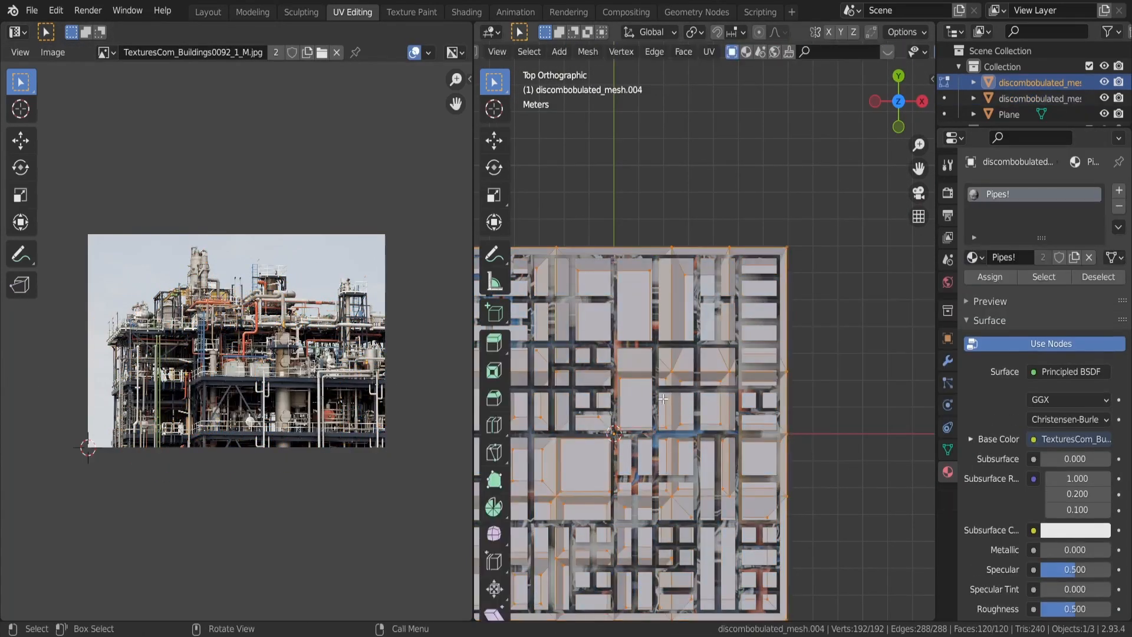
pyautogui.click(207, 12)
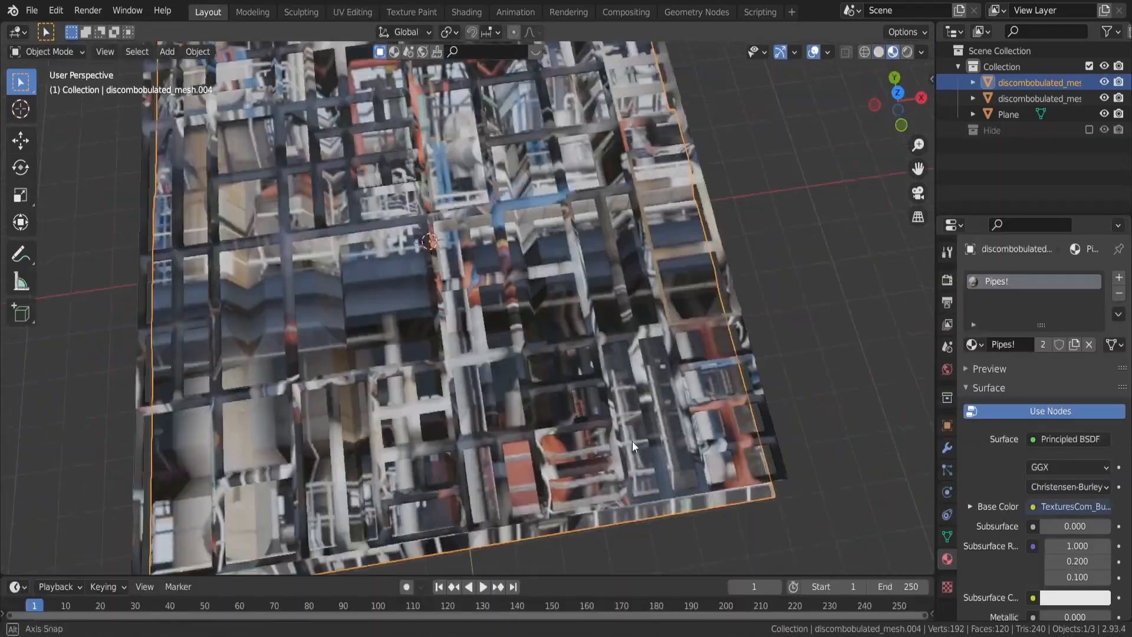